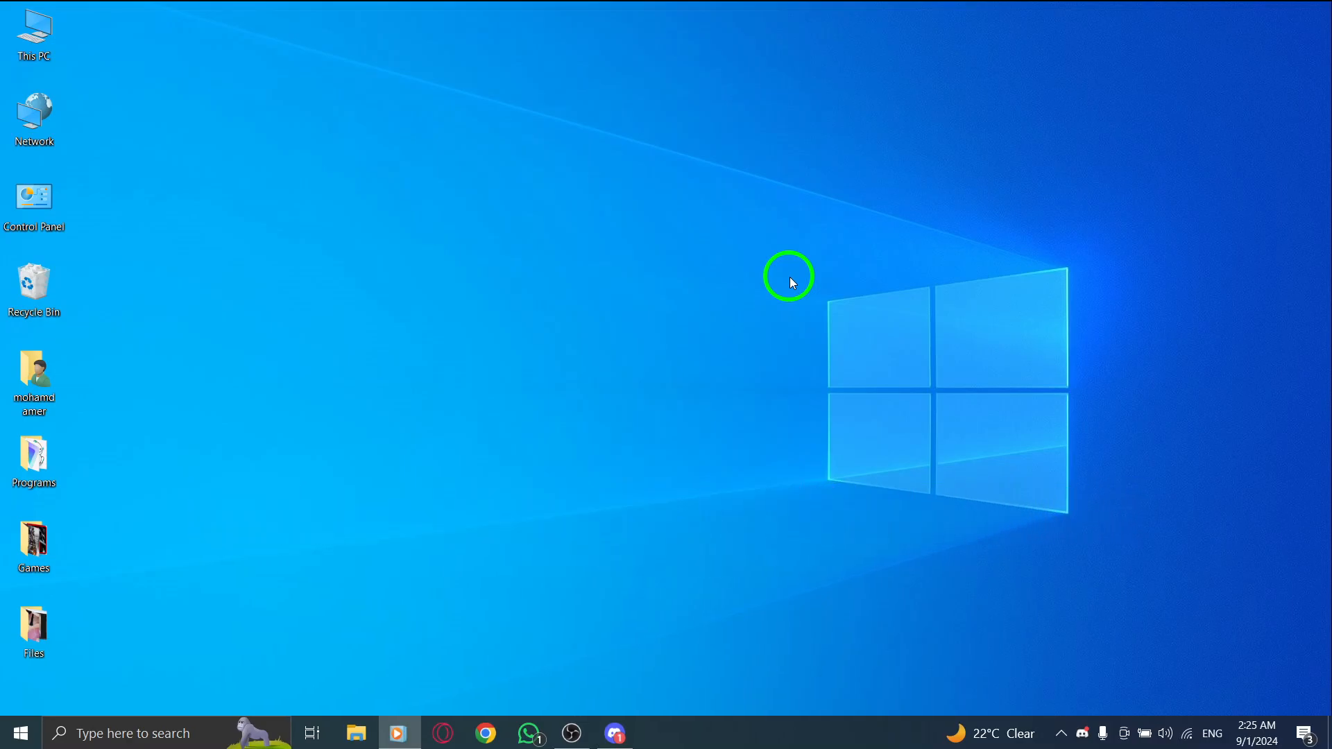
mouse_move(1150, 548)
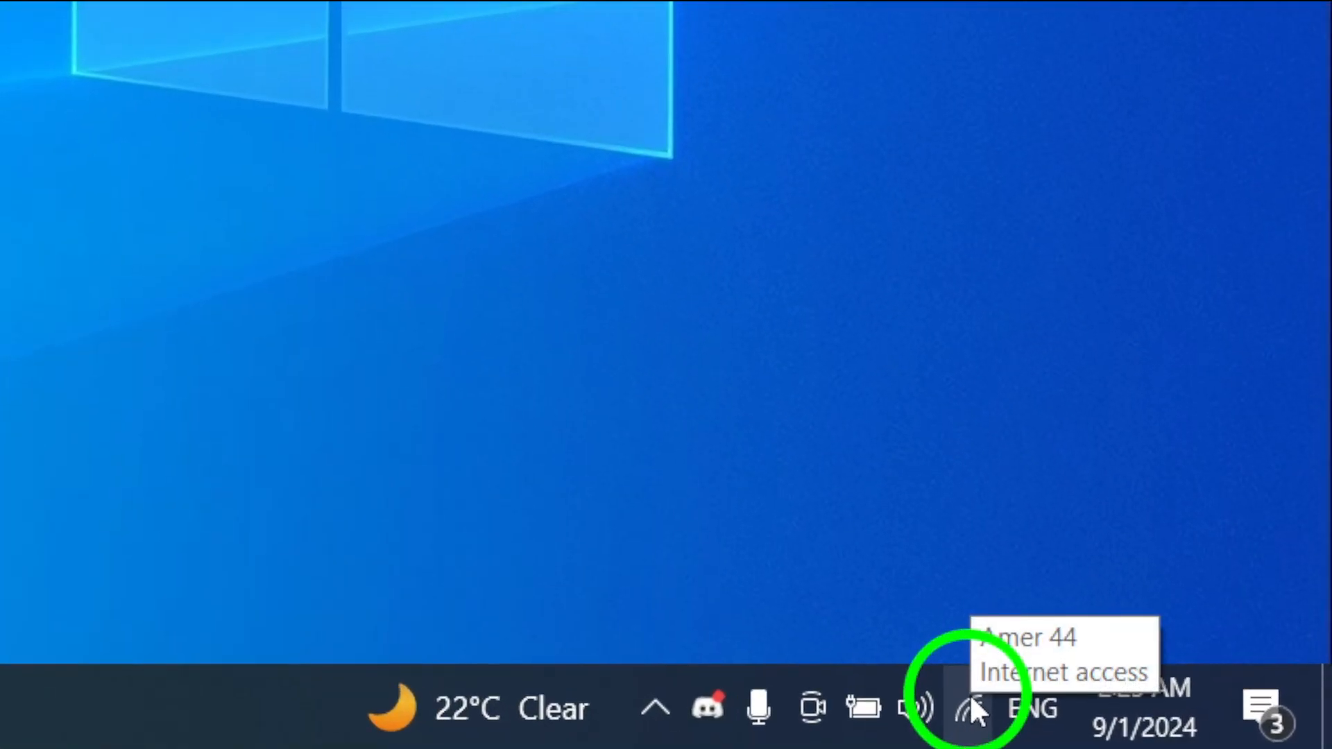
Step: Check pending system notifications and open Windows settings from the Start menu
left_click(969, 708)
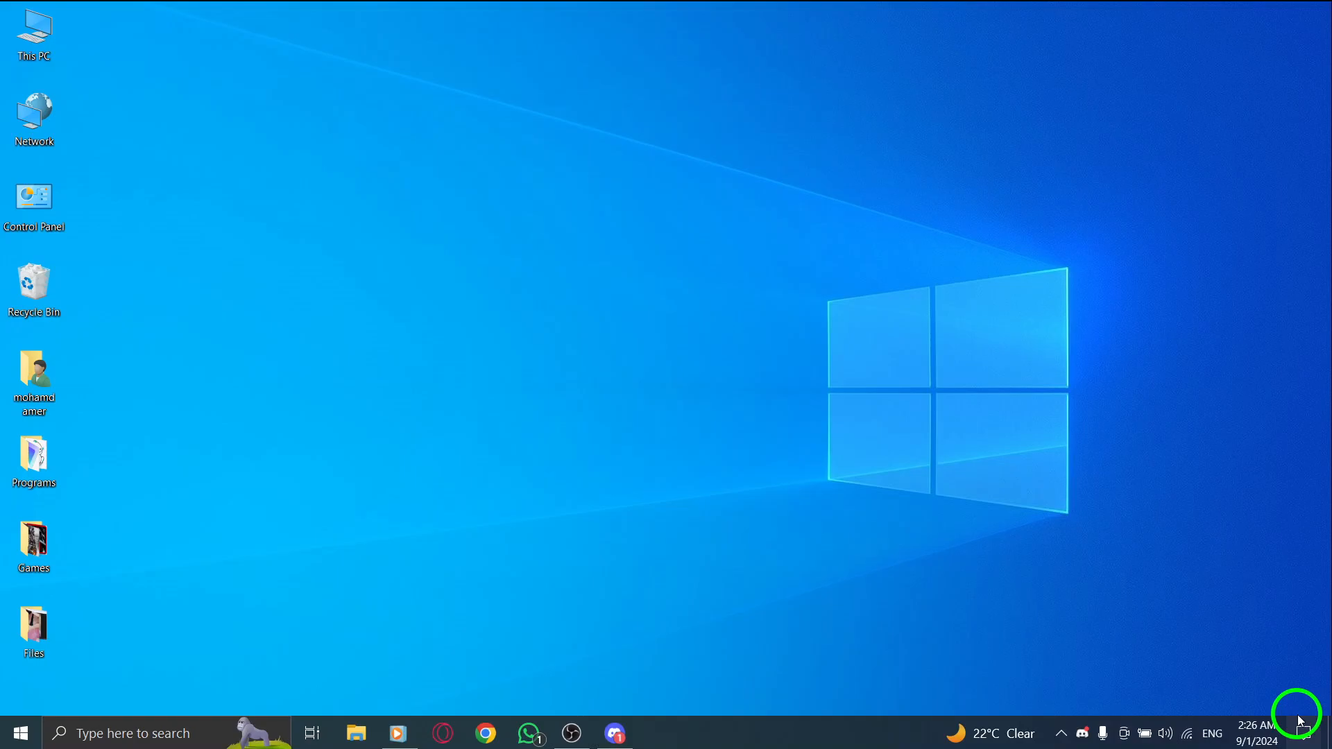
left_click(1316, 733)
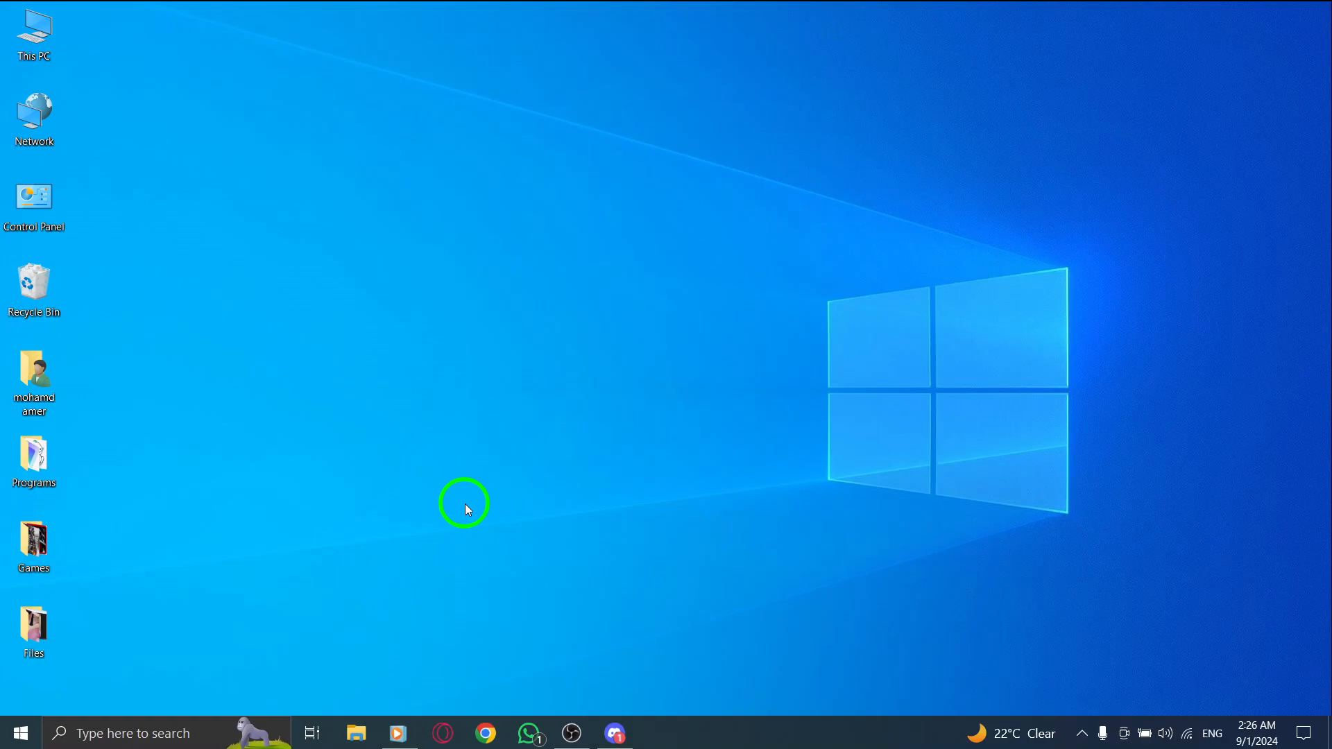
left_click(20, 732)
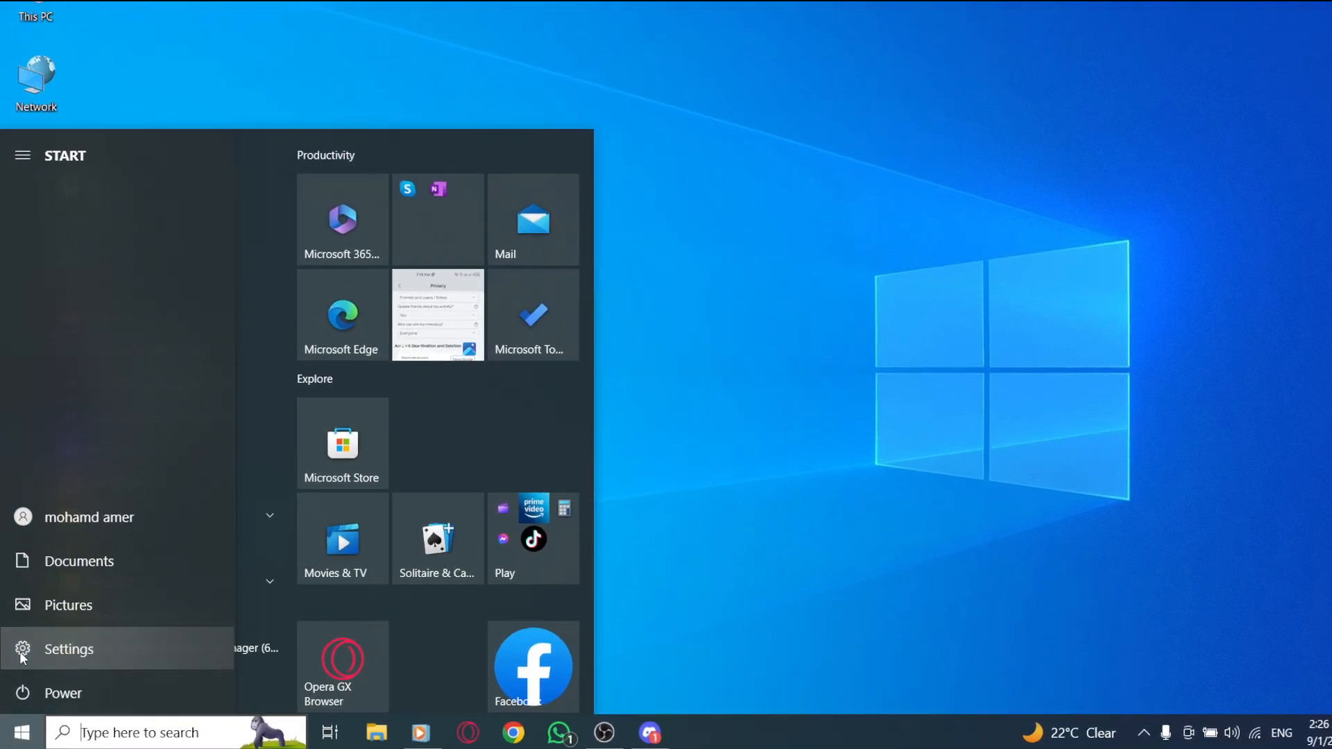
left_click(69, 649)
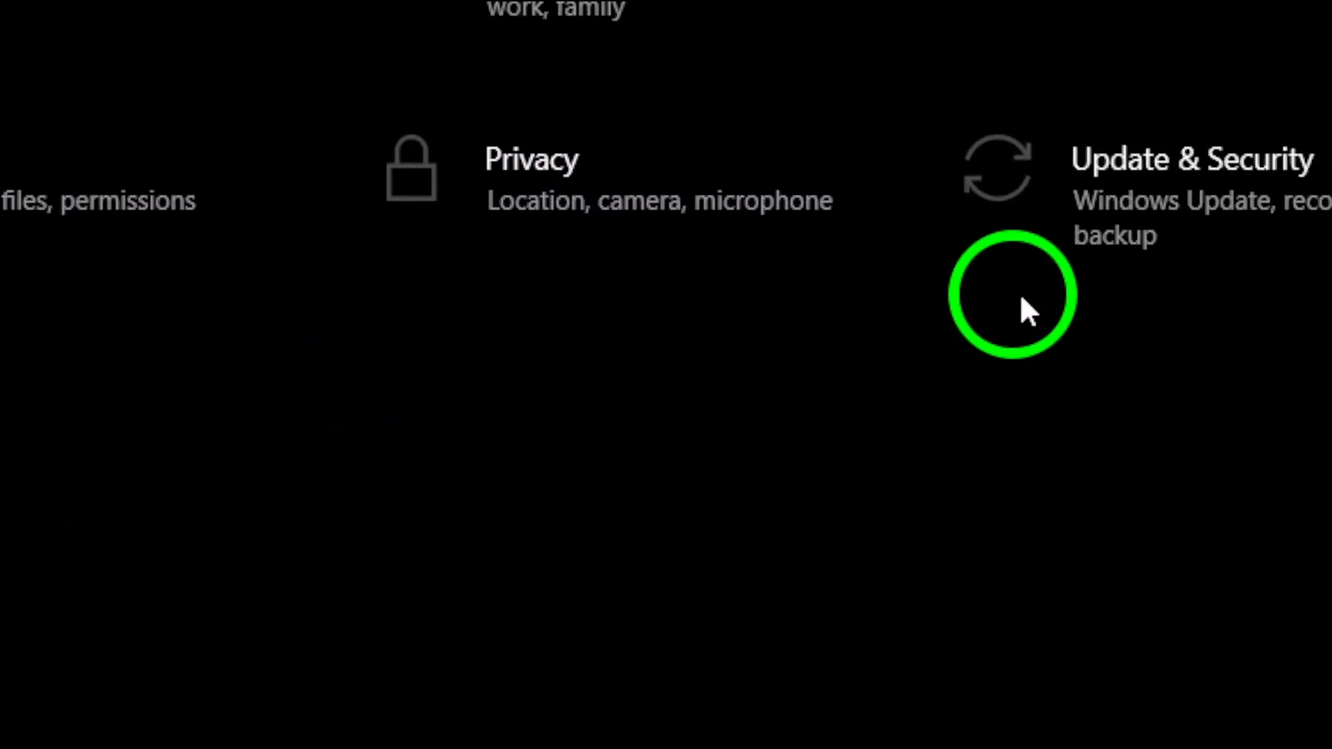
left_click(1014, 166)
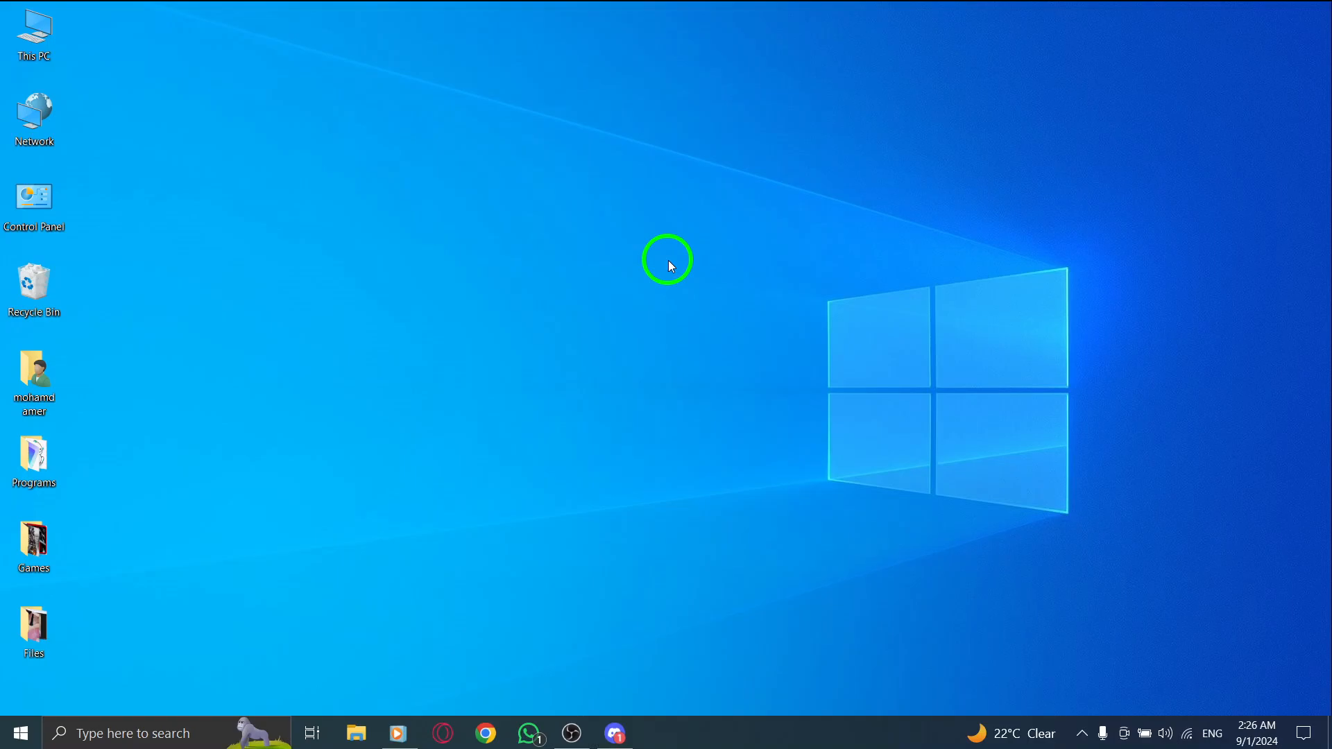
mouse_move(652, 497)
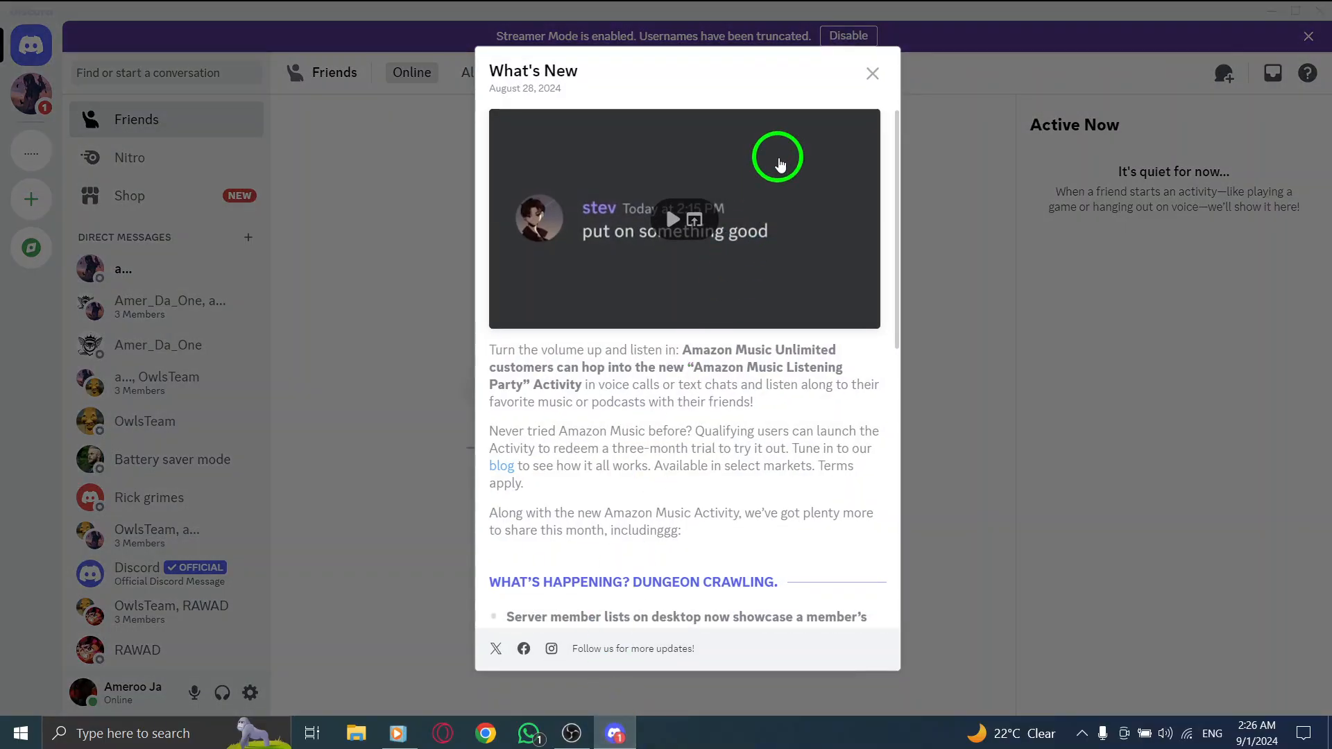
Step: Dismiss What's New and review Discord Notifications: desktop notifications, unread badge, taskbar flashing enabled
left_click(871, 73)
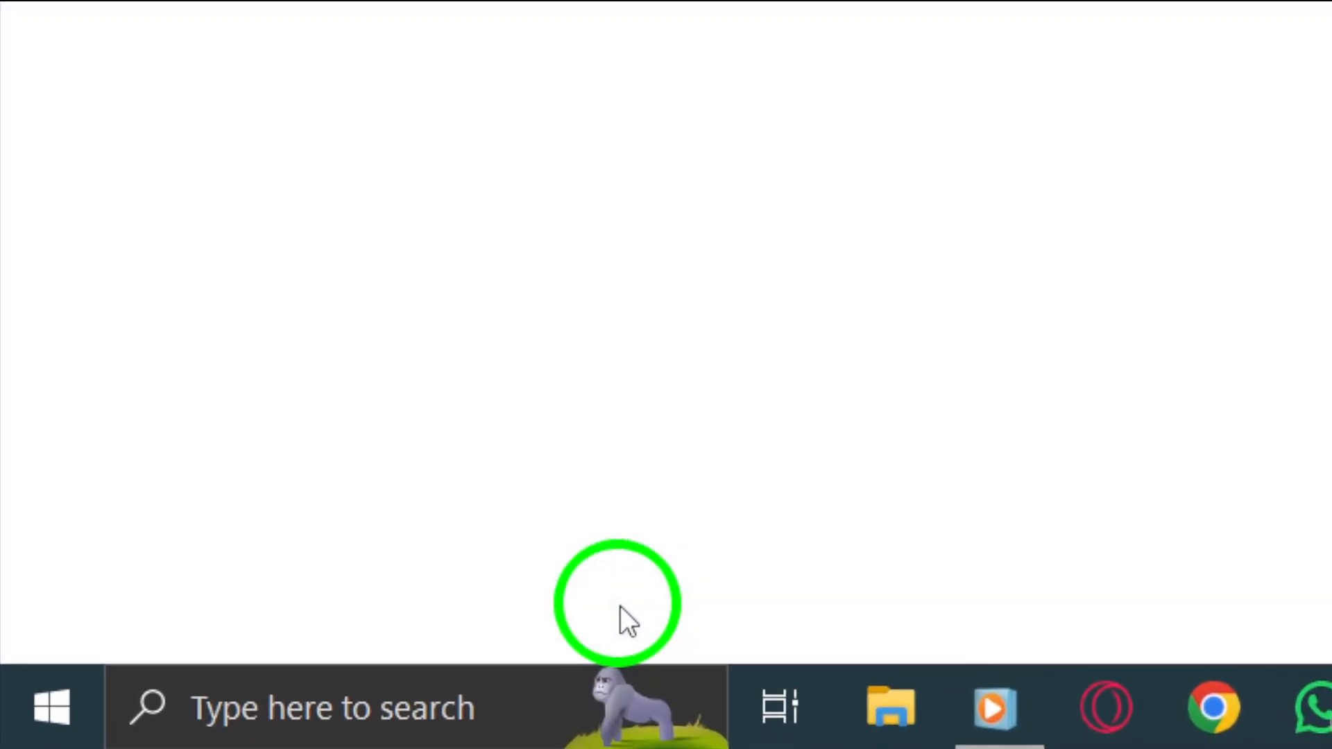
mouse_move(612, 595)
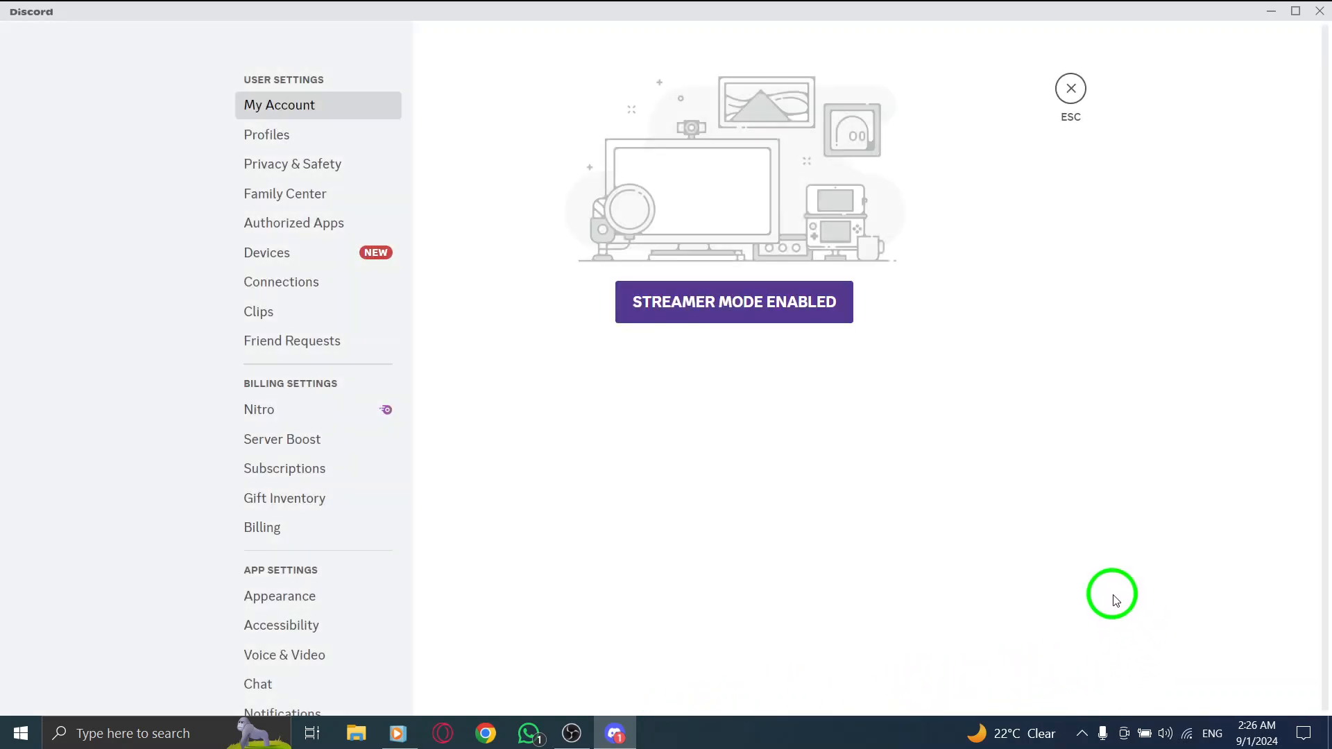
scroll("down", 3)
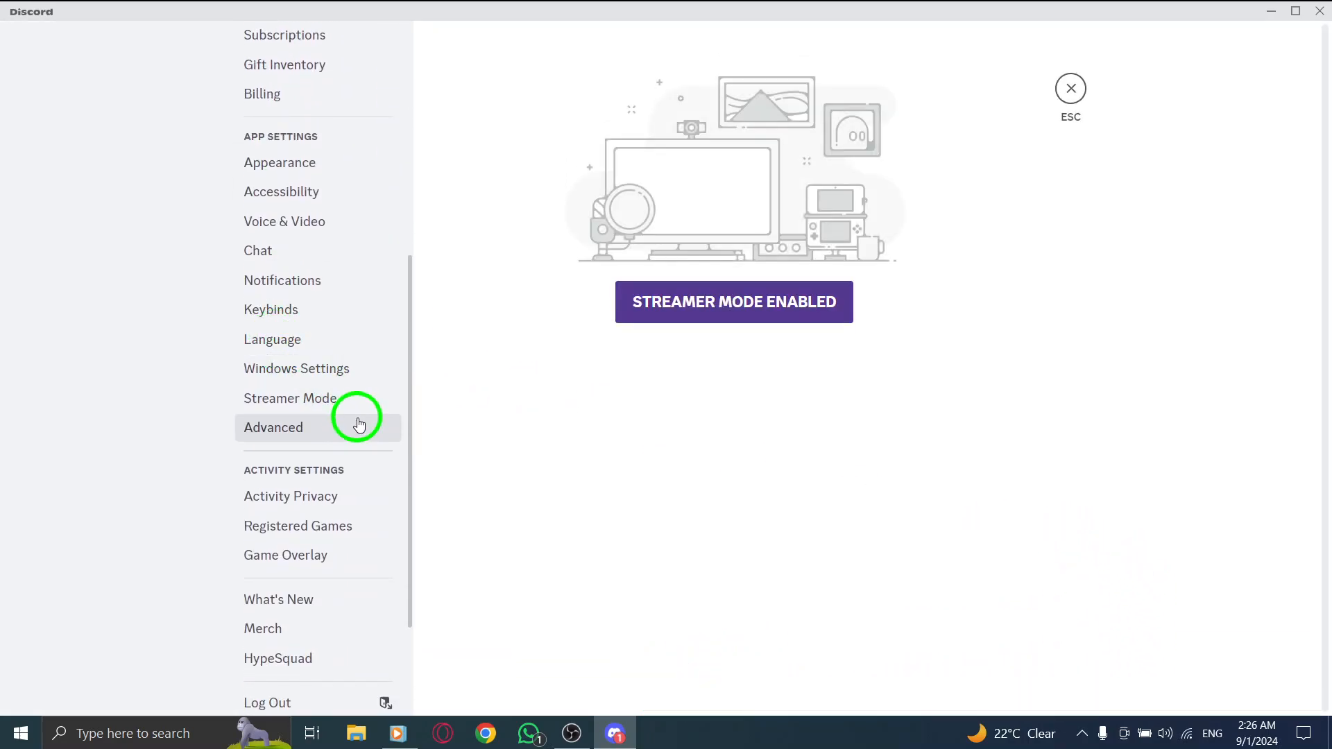
left_click(282, 280)
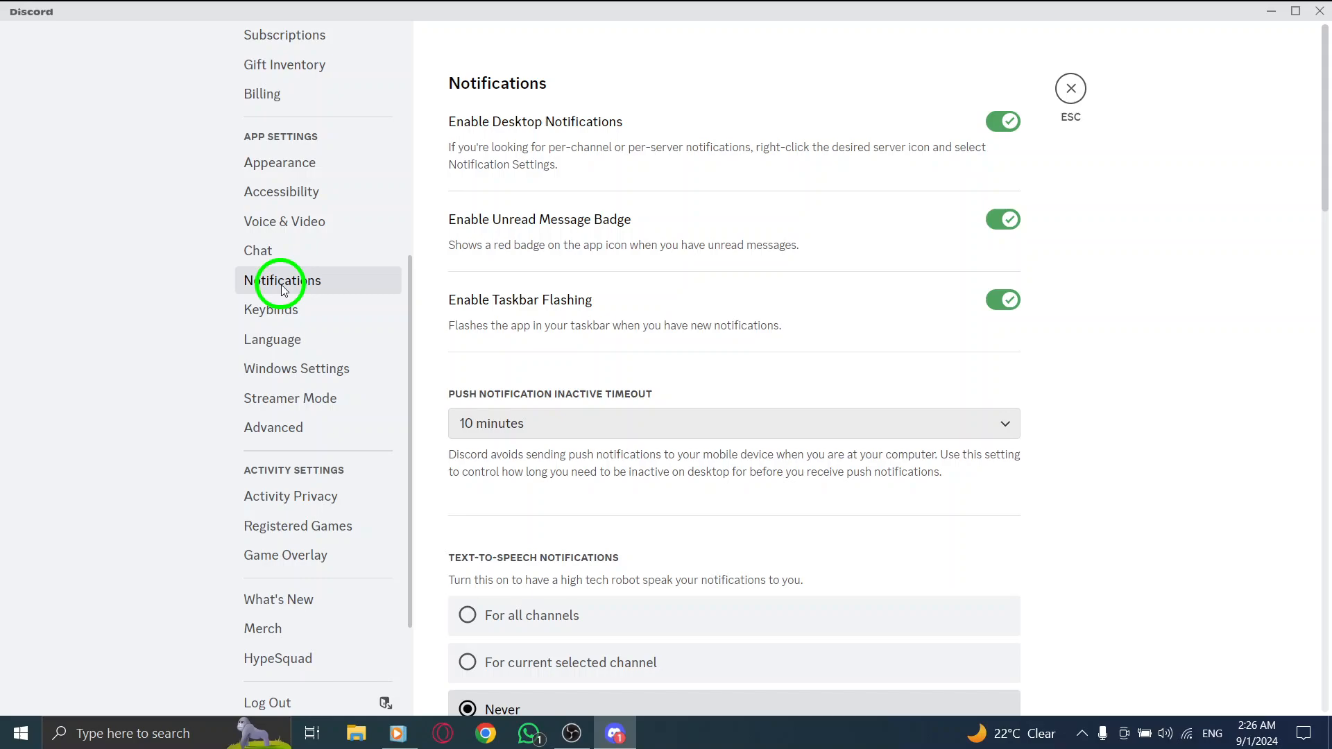
mouse_move(89, 682)
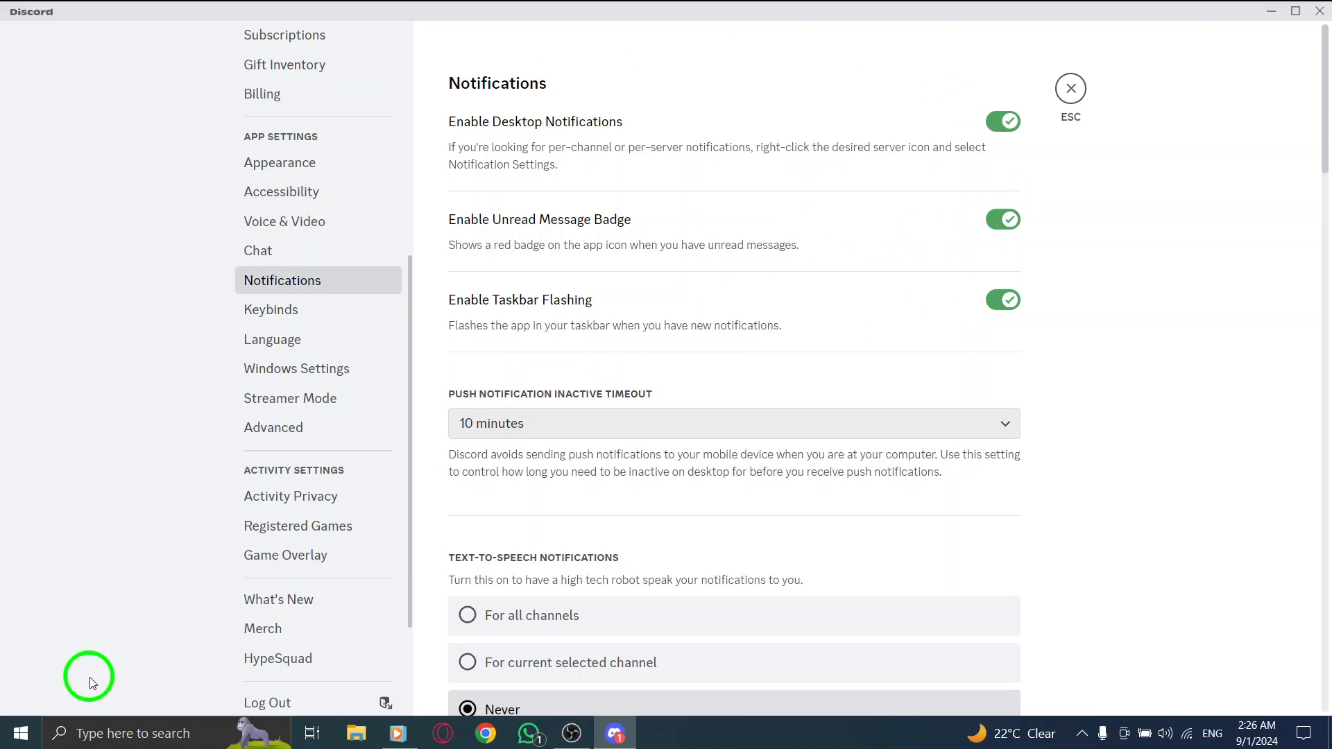
left_click(19, 733)
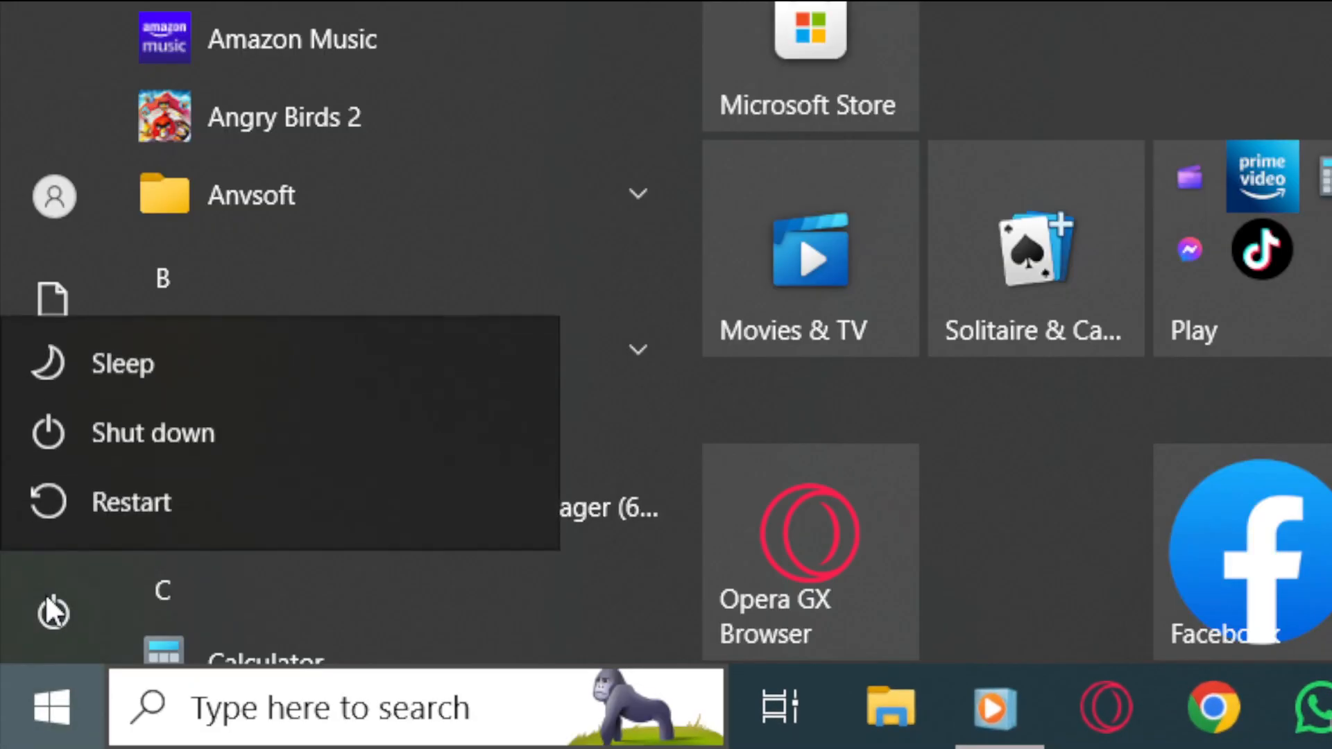
mouse_move(170, 506)
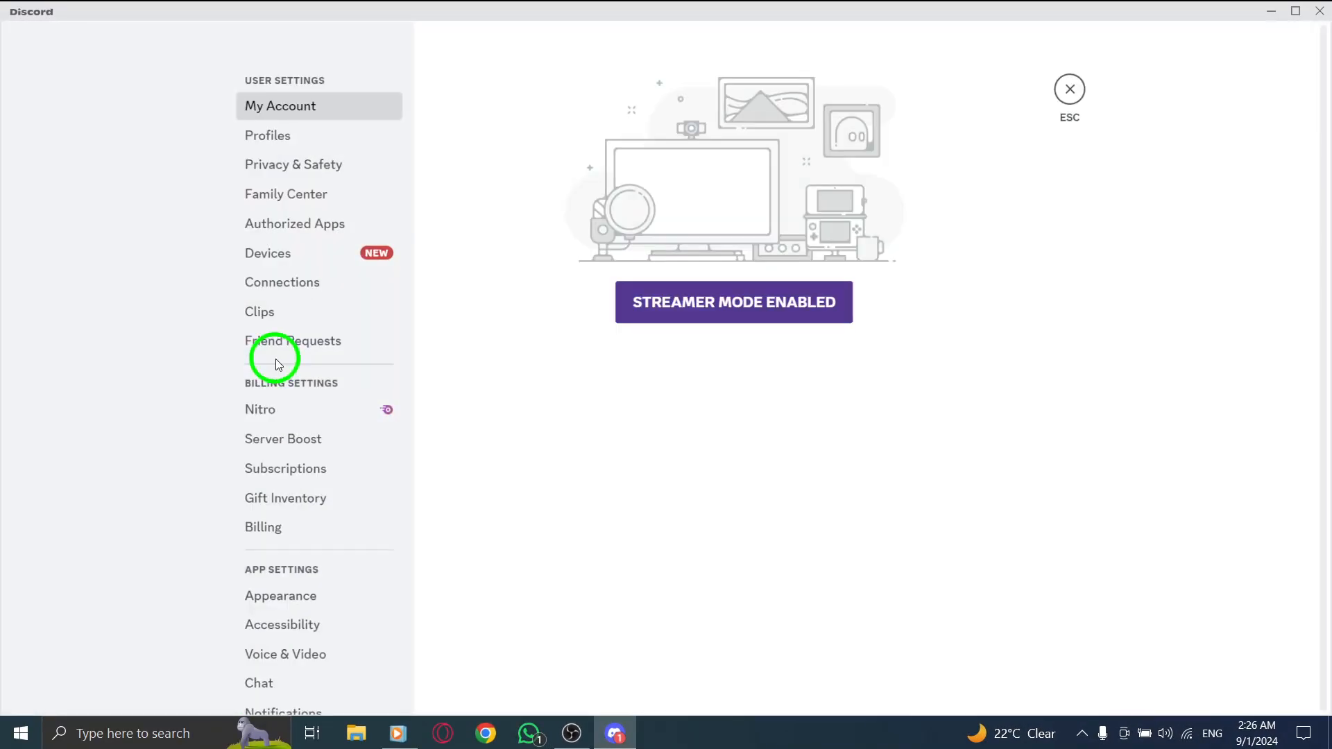
Step: Close Discord settings with ESC to return to the Friends page
scroll("down", 3)
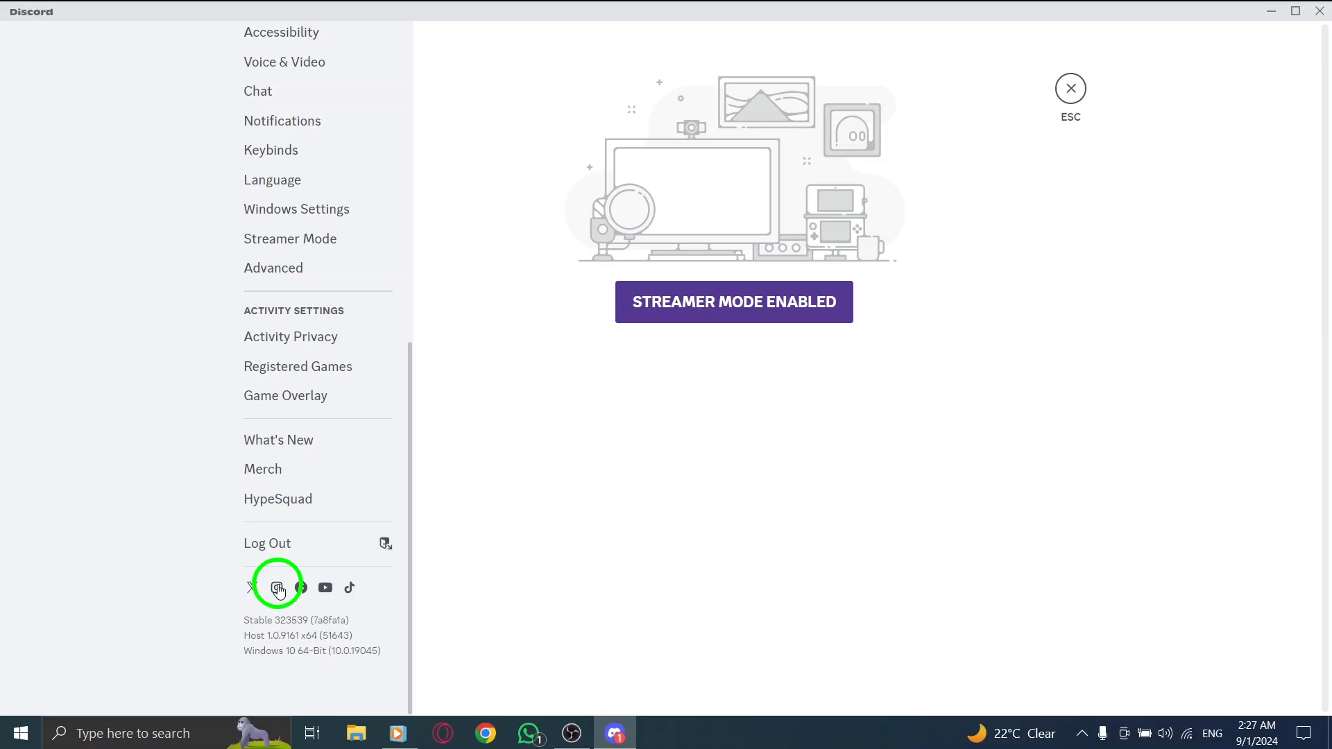
mouse_move(203, 614)
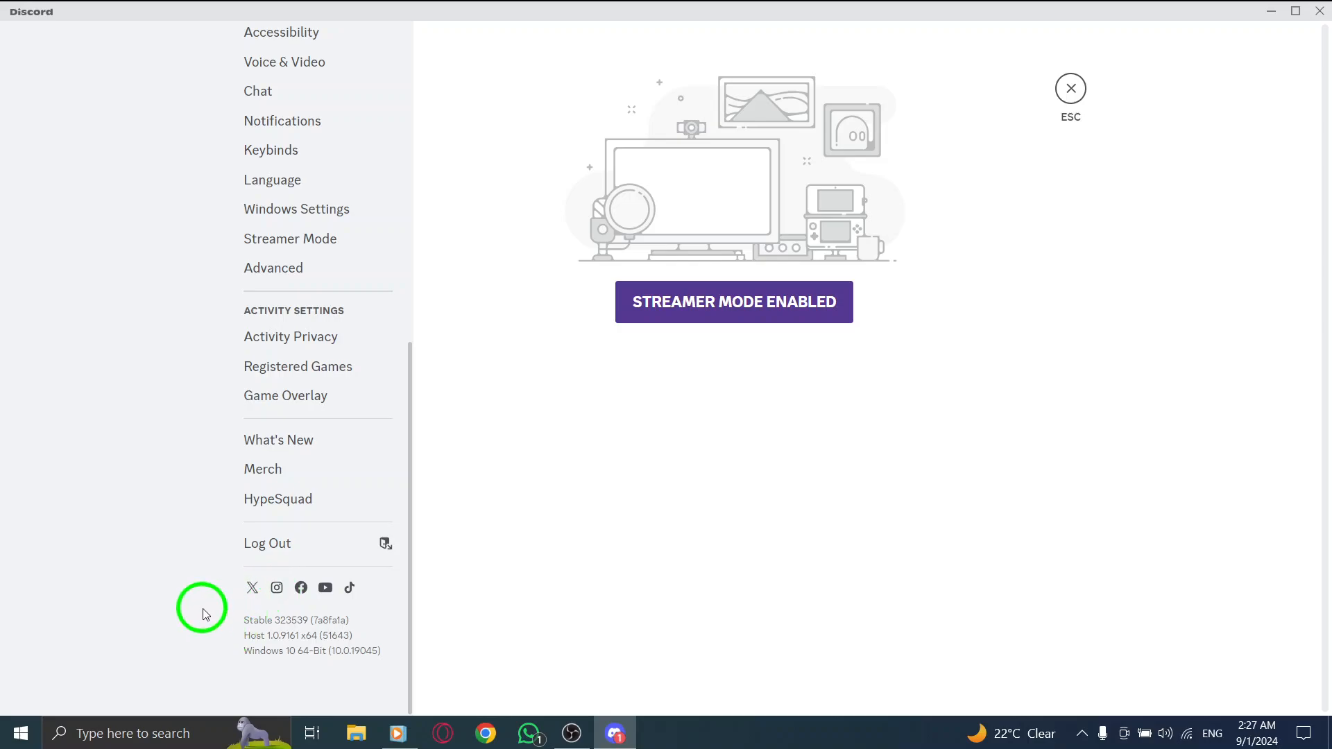
mouse_move(1070, 87)
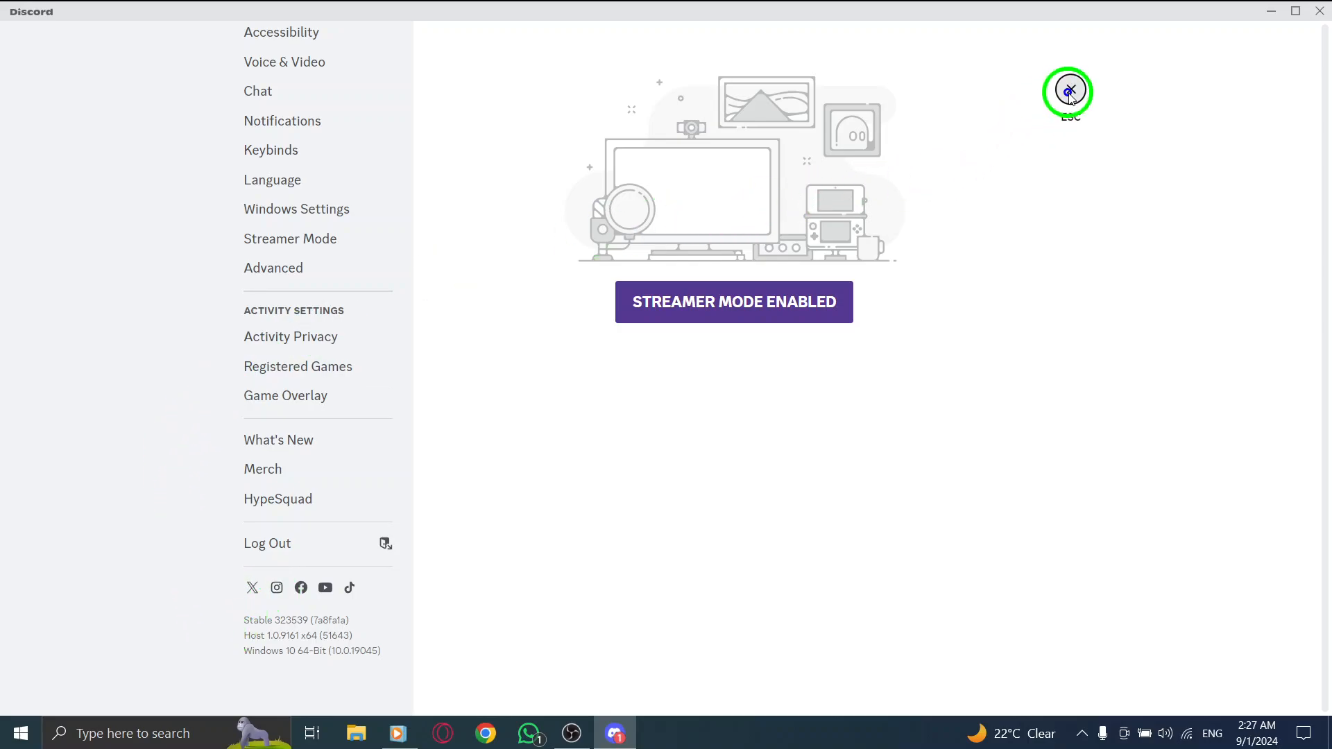
left_click(1068, 91)
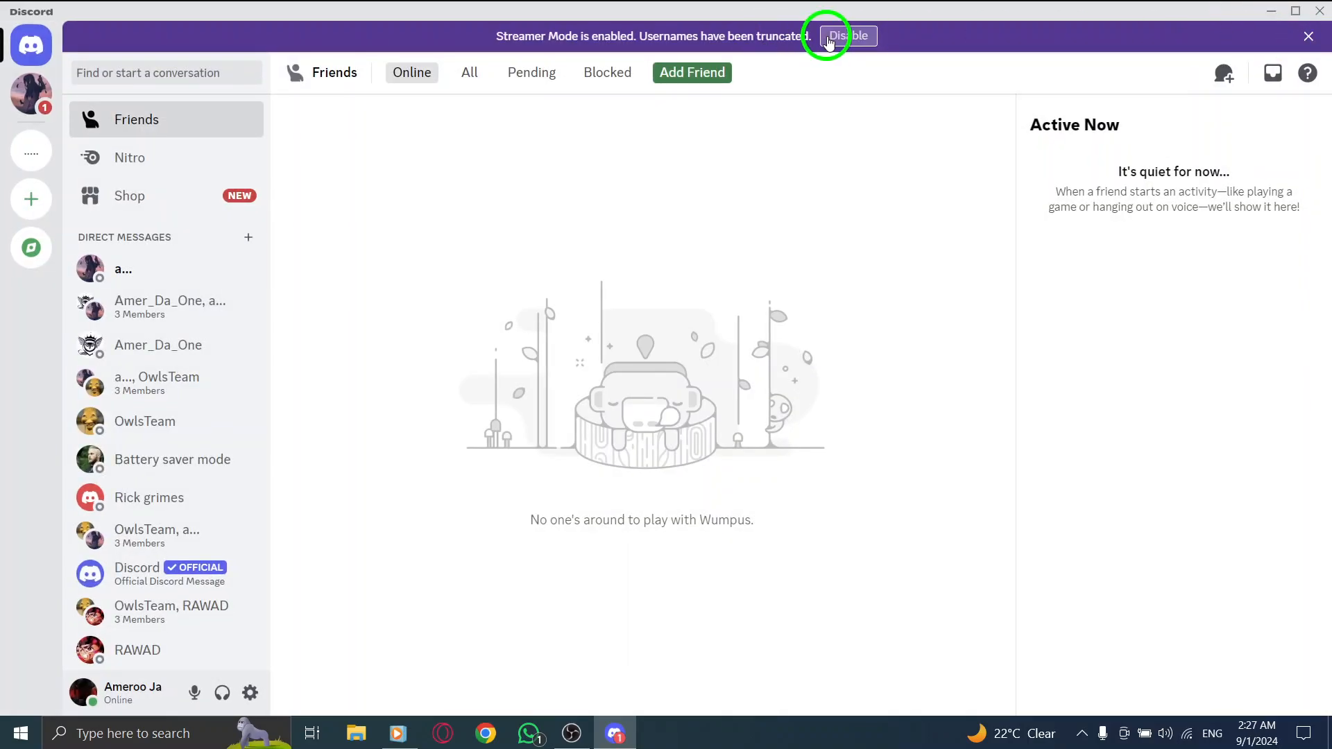